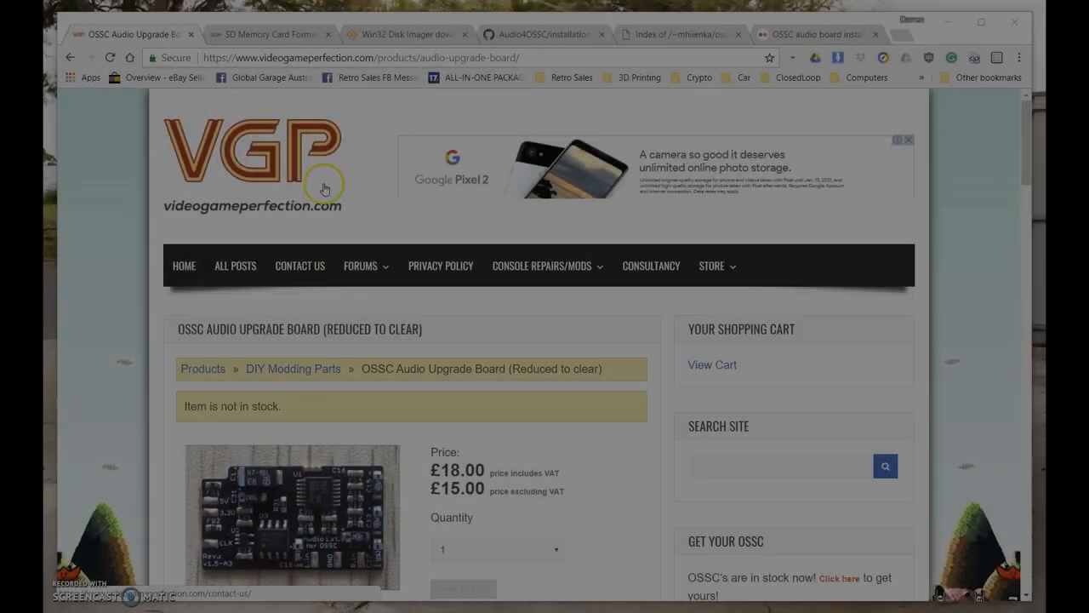
Step: Scroll the SD Memory Card Formatter page down to its System Requirements table
left_click(383, 58)
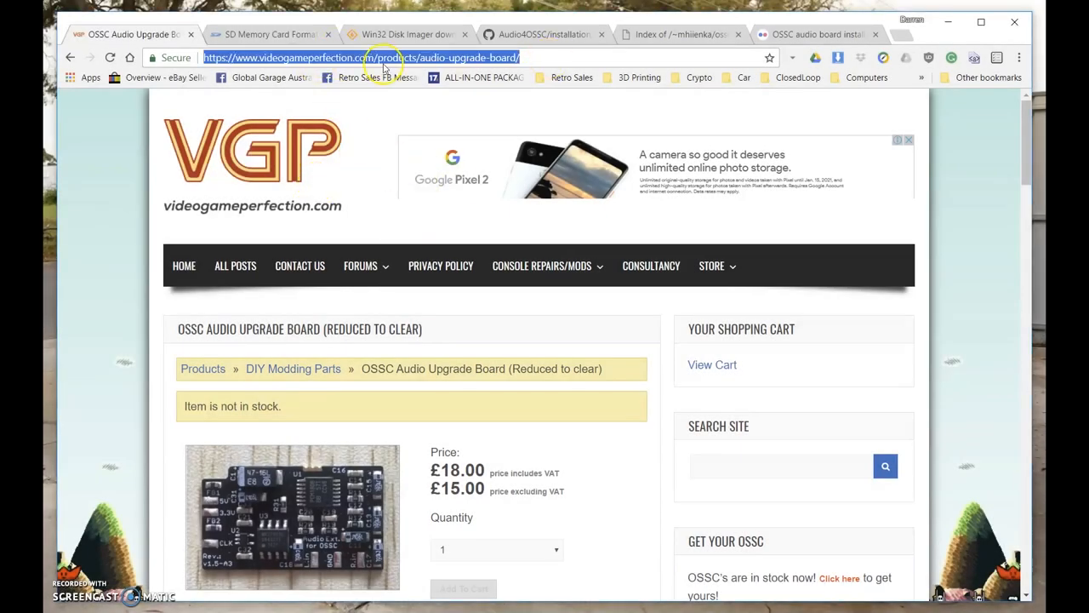
scroll("down", 3)
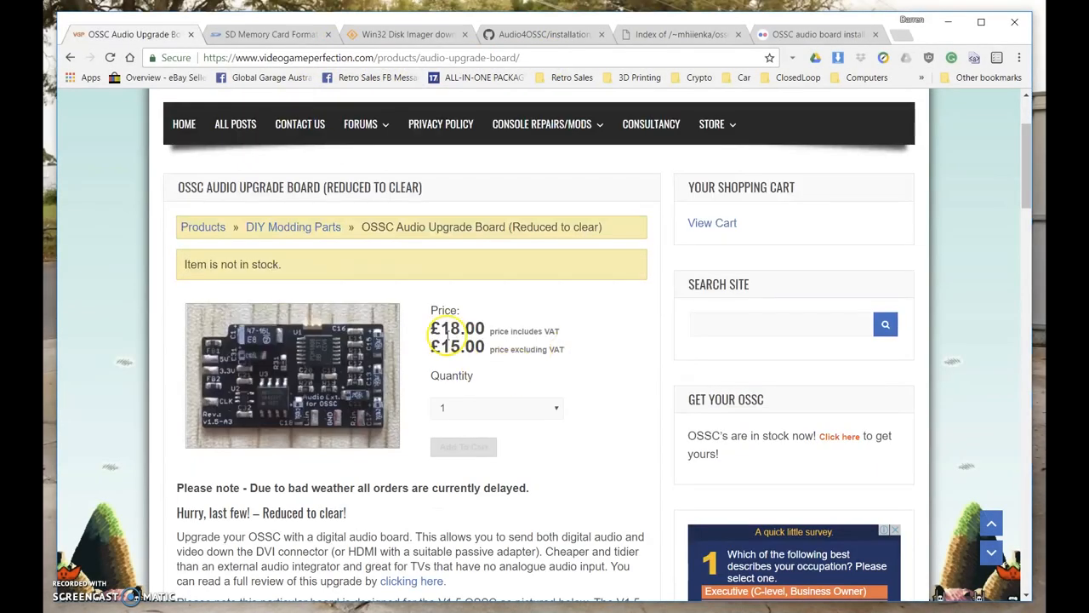
mouse_move(534, 471)
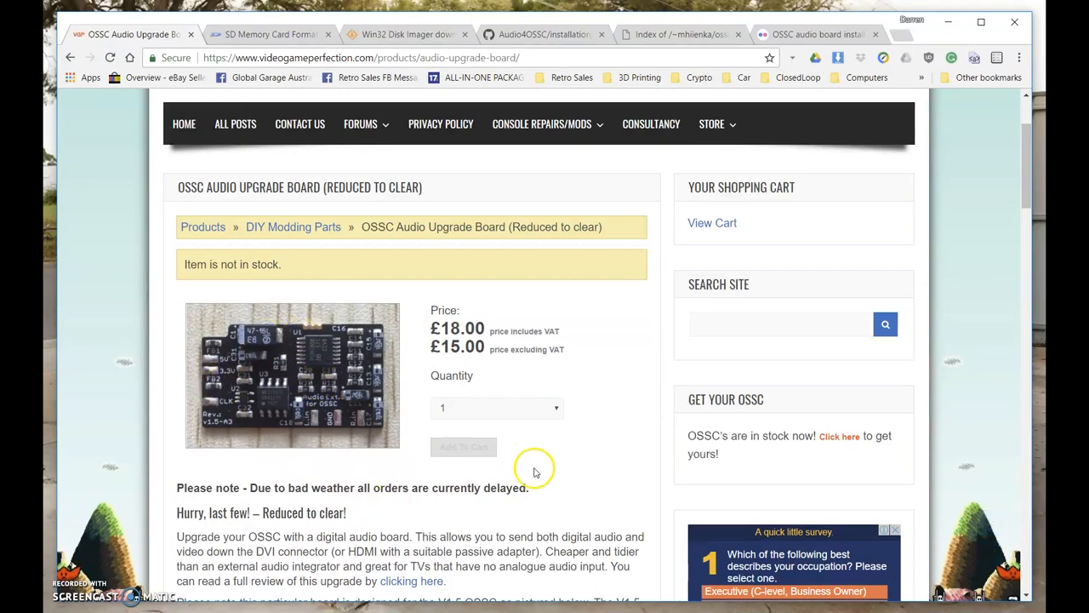
scroll("down", 3)
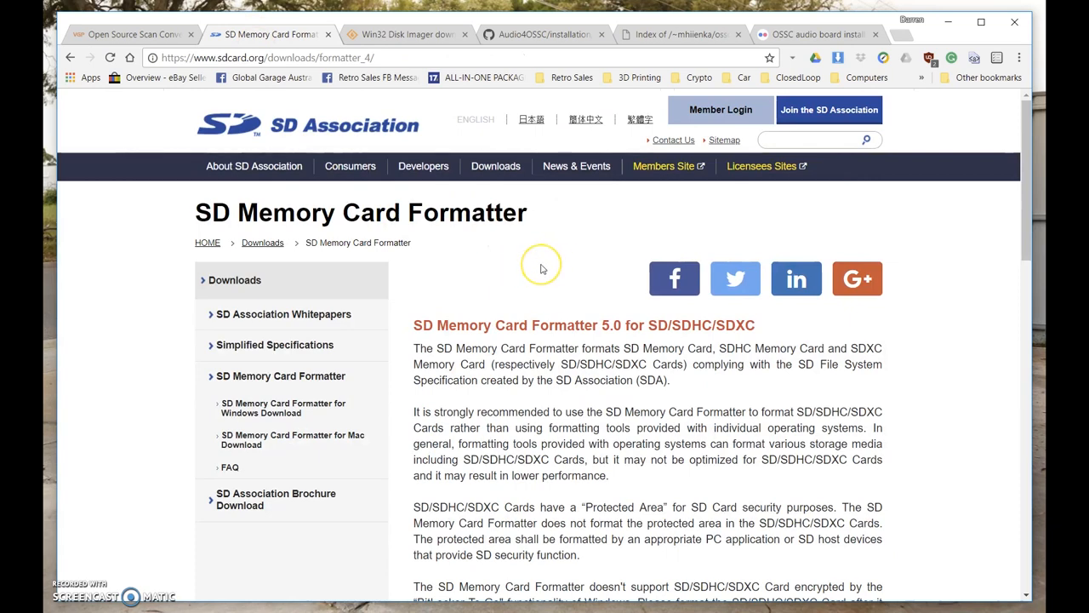
mouse_move(528, 218)
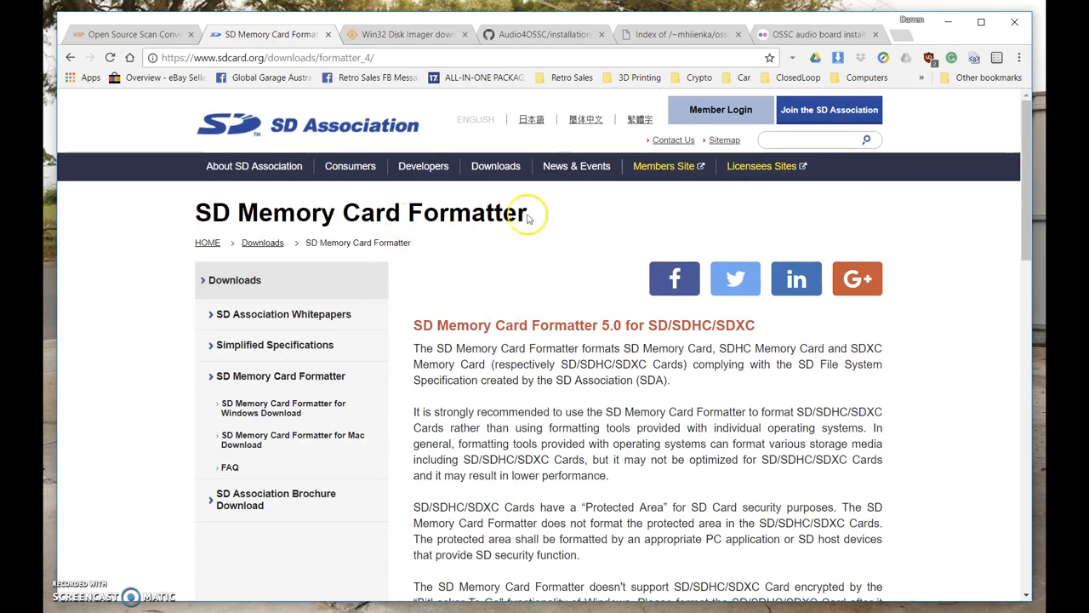
scroll("down", 3)
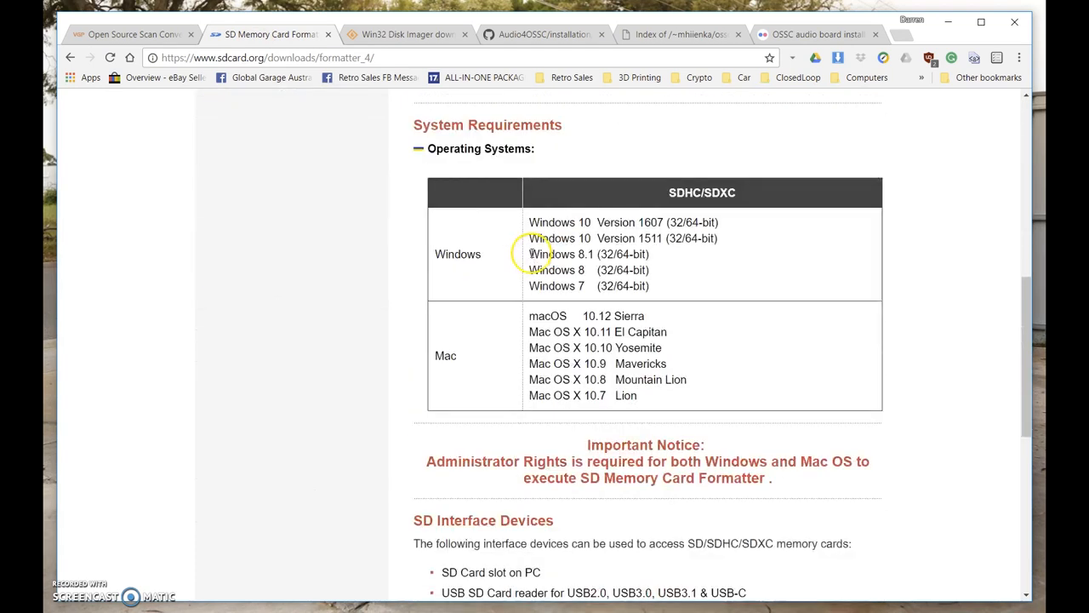
scroll("down", 3)
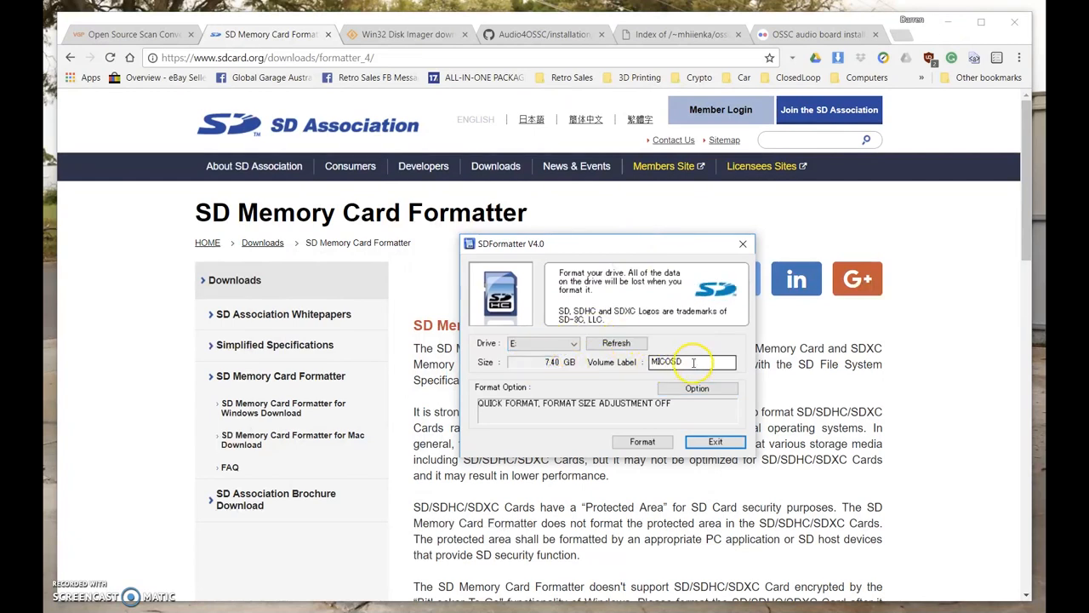
Step: Label the card OSSC and choose FULL (Erase) formatting with size adjustment ON
type("OSSC")
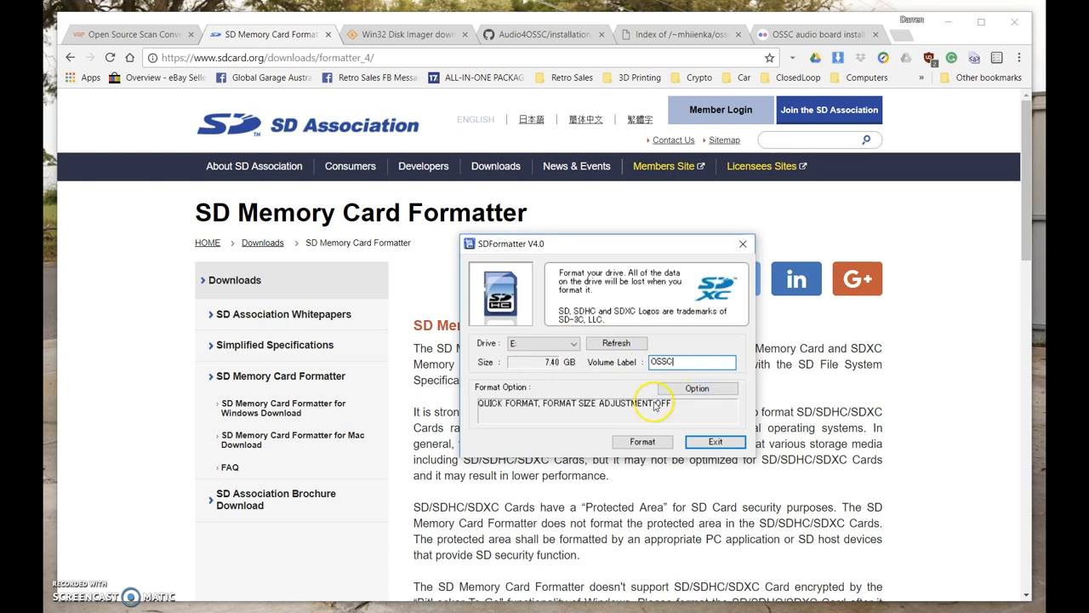
left_click(698, 388)
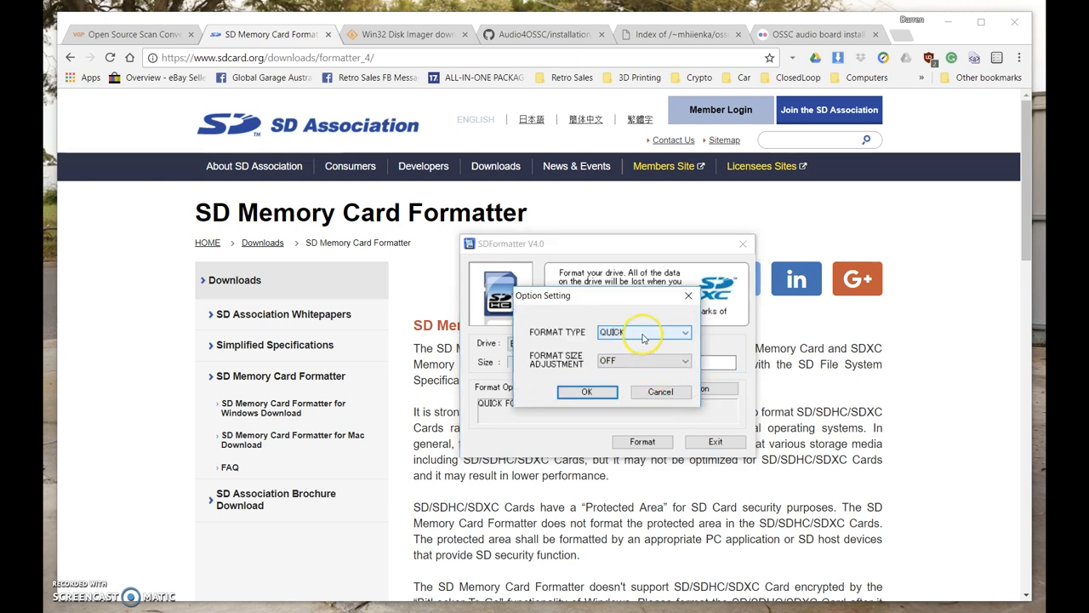
left_click(643, 332)
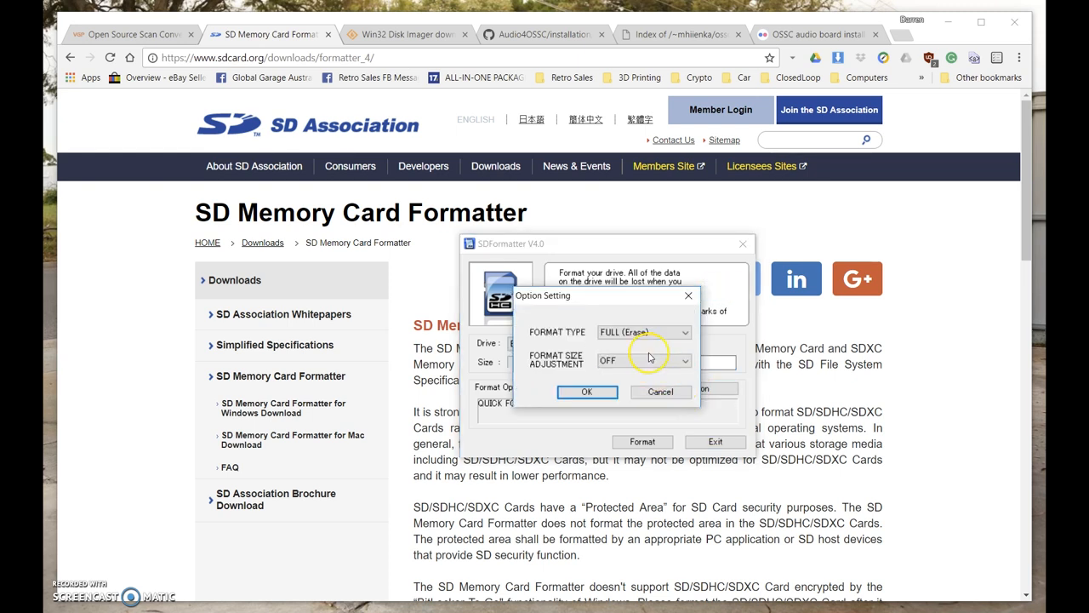
left_click(585, 391)
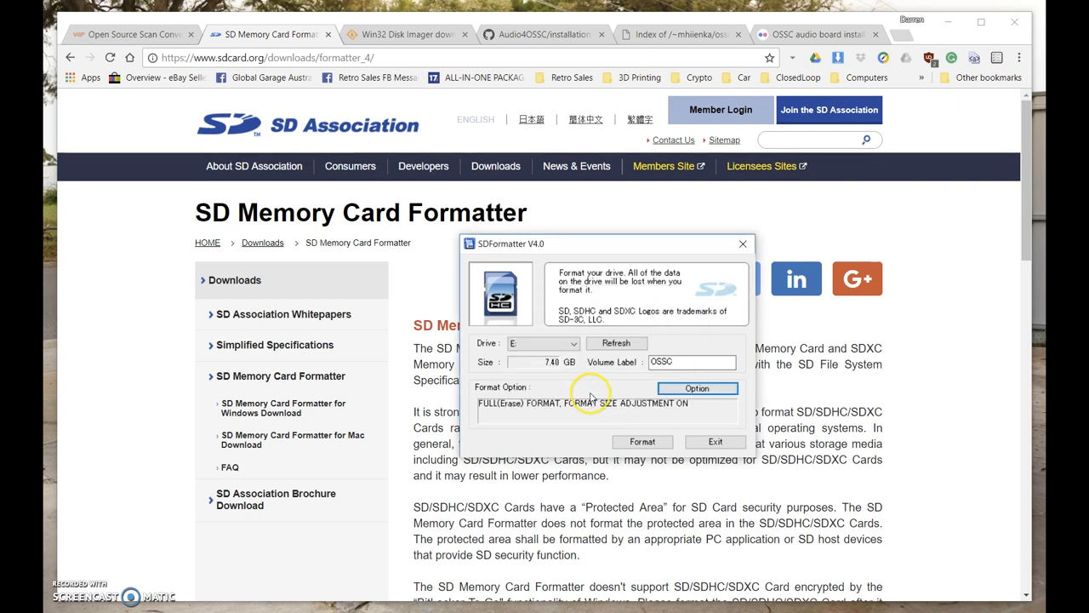
Step: Format the card, confirm the erase, acknowledge completion and exit SDFormatter
left_click(641, 441)
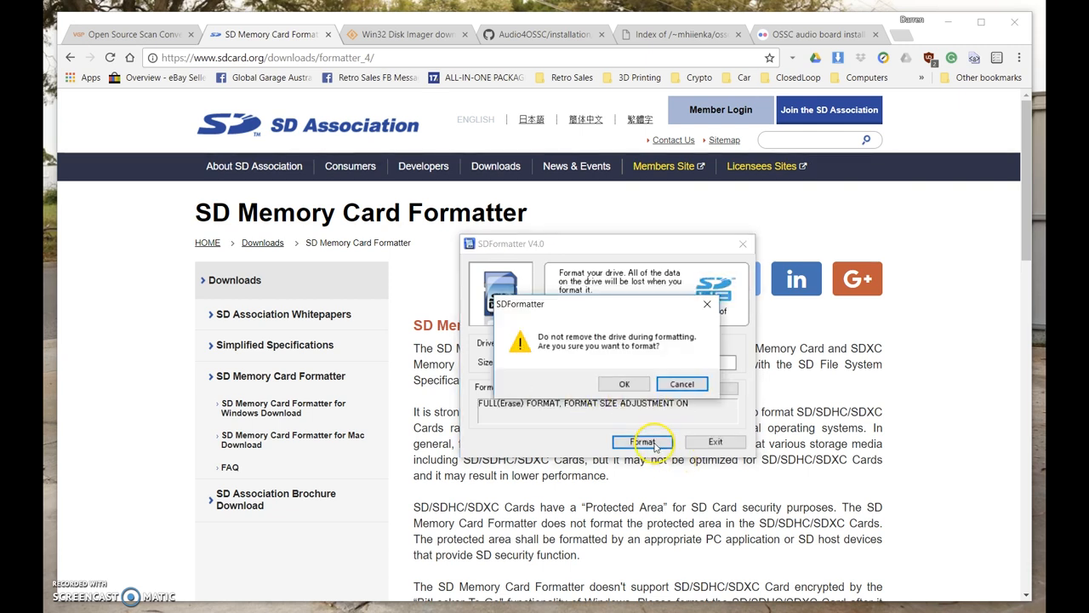
left_click(623, 383)
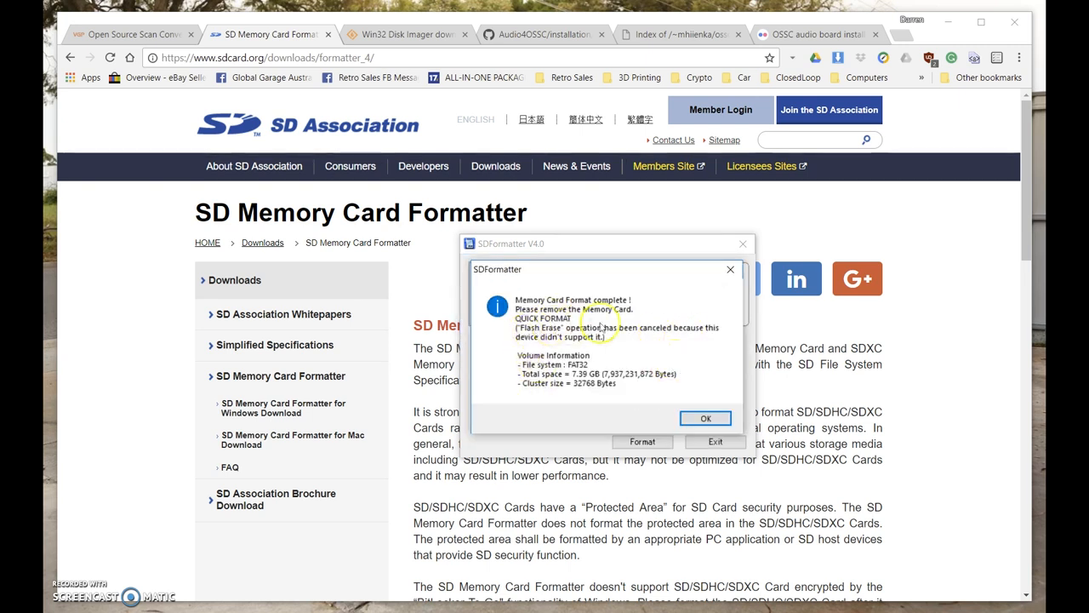
left_click(705, 419)
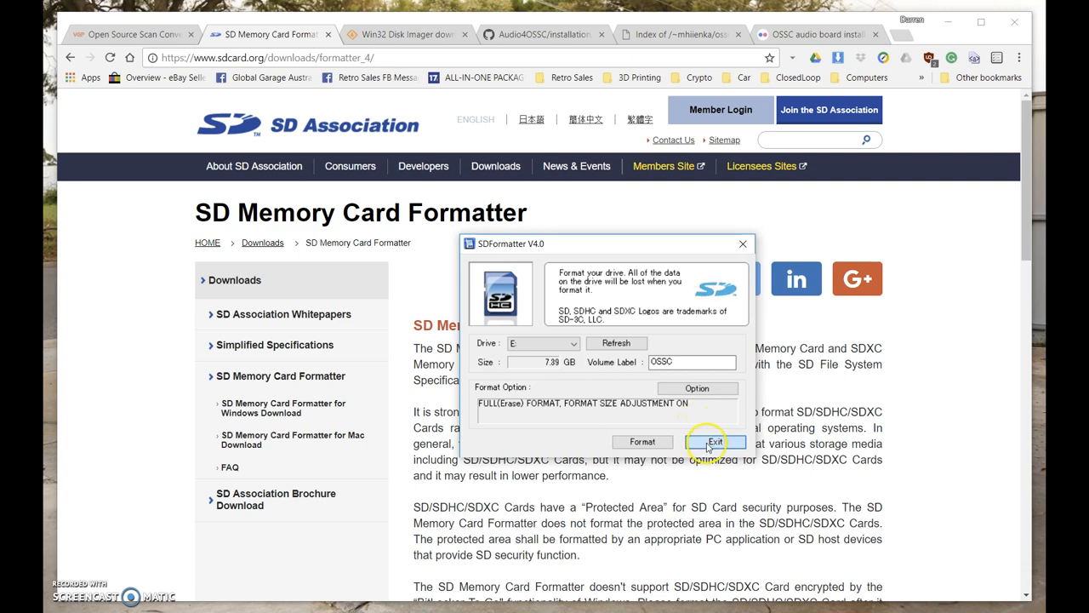
left_click(407, 34)
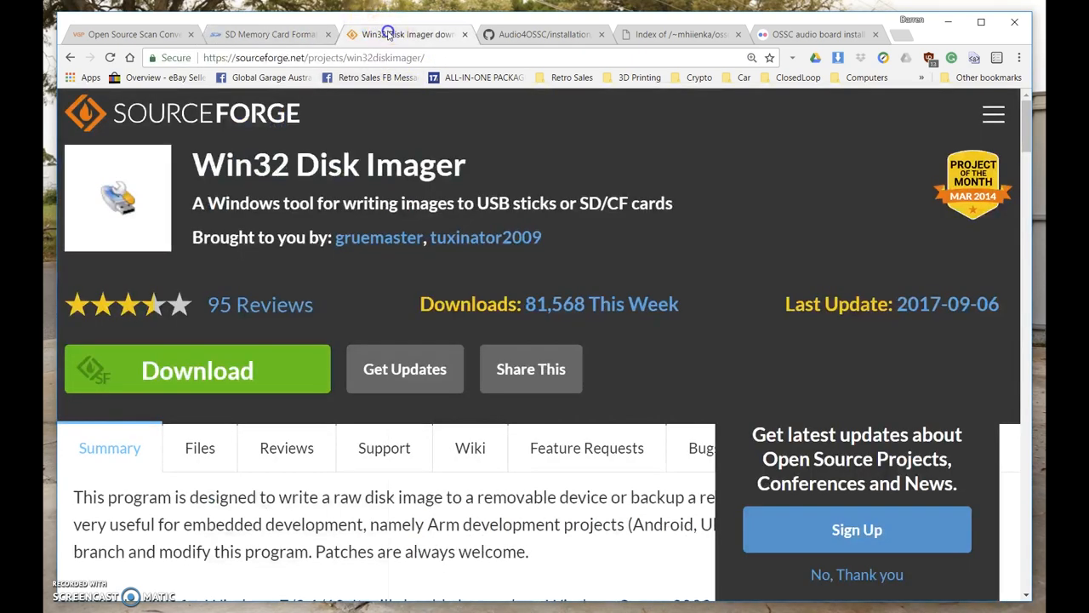
mouse_move(446, 137)
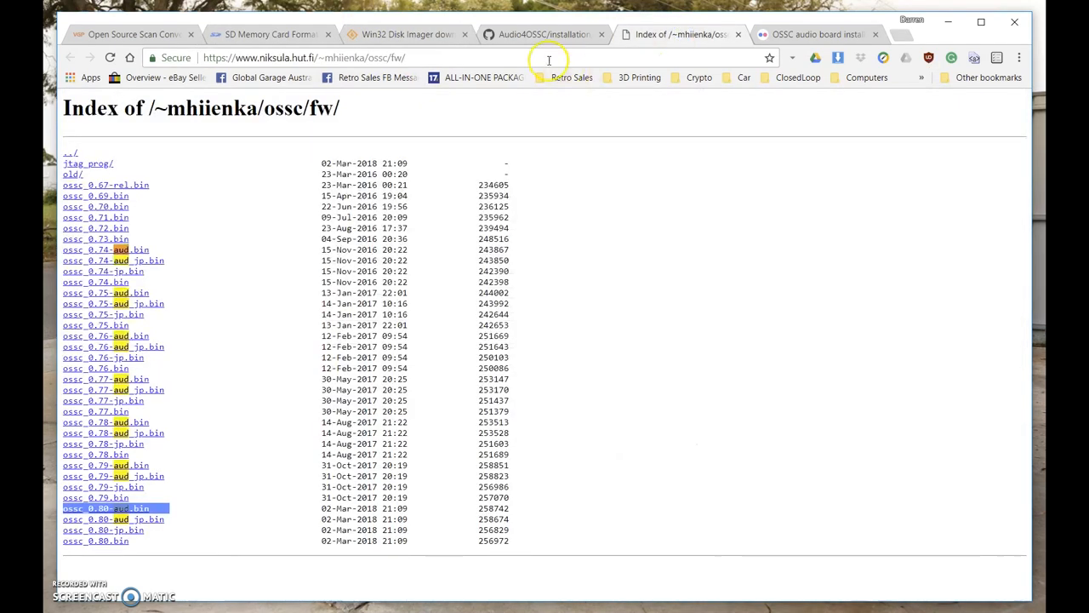
Step: Locate ossc_0.80-aud.bin in the ossc/fw listing and start its download
left_click(303, 58)
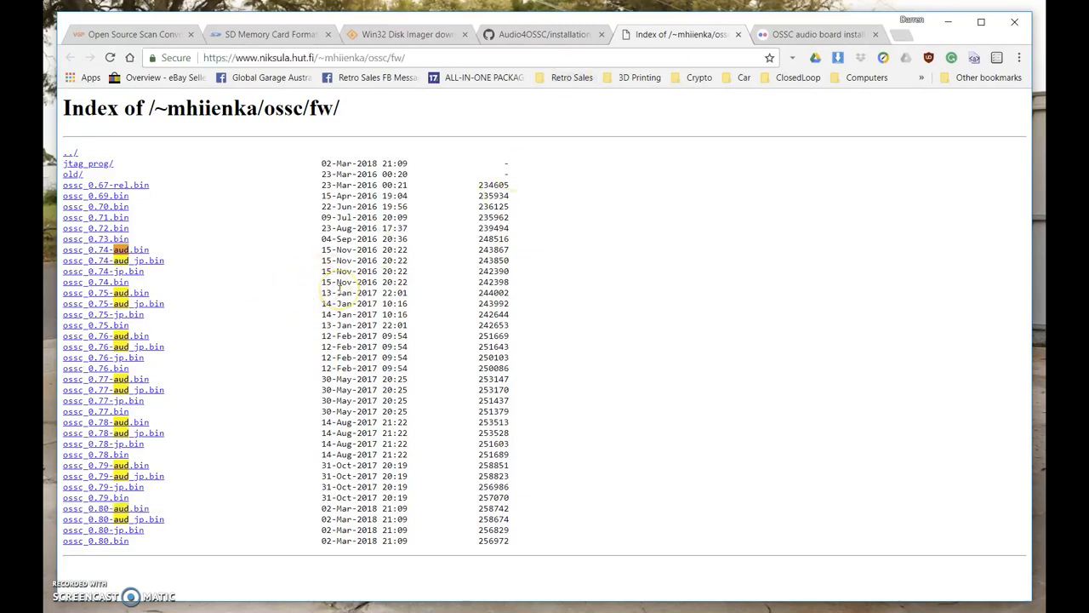
key("ctrl+f")
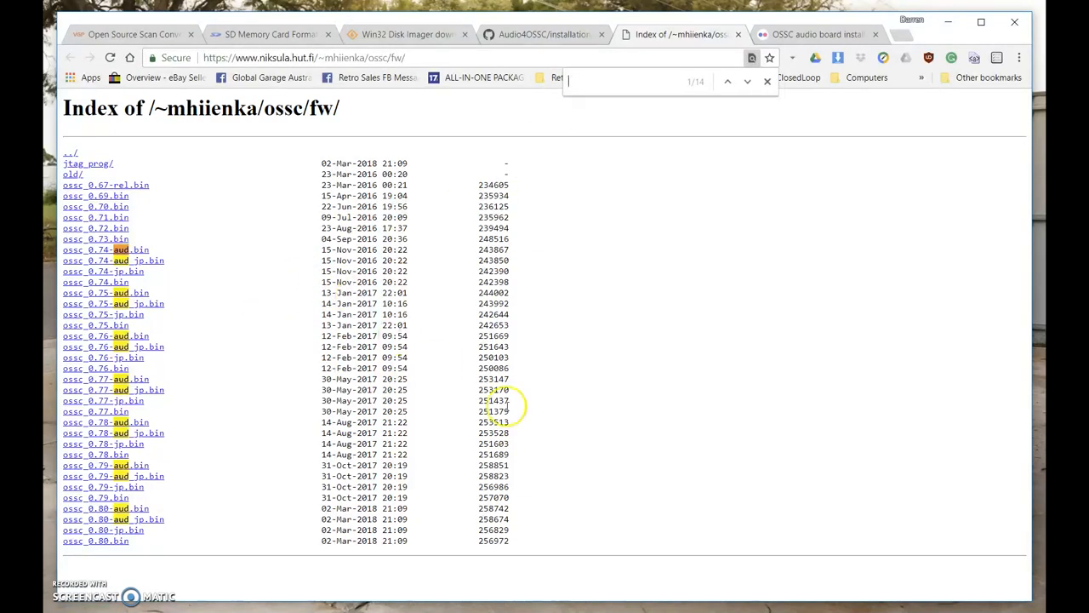
left_click(766, 81)
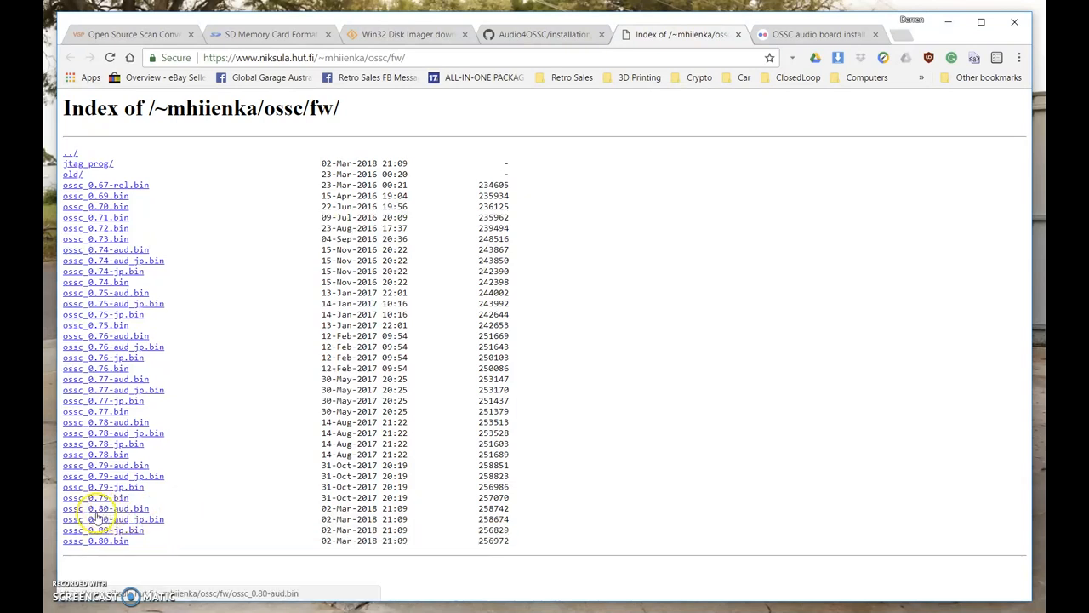
left_click(105, 508)
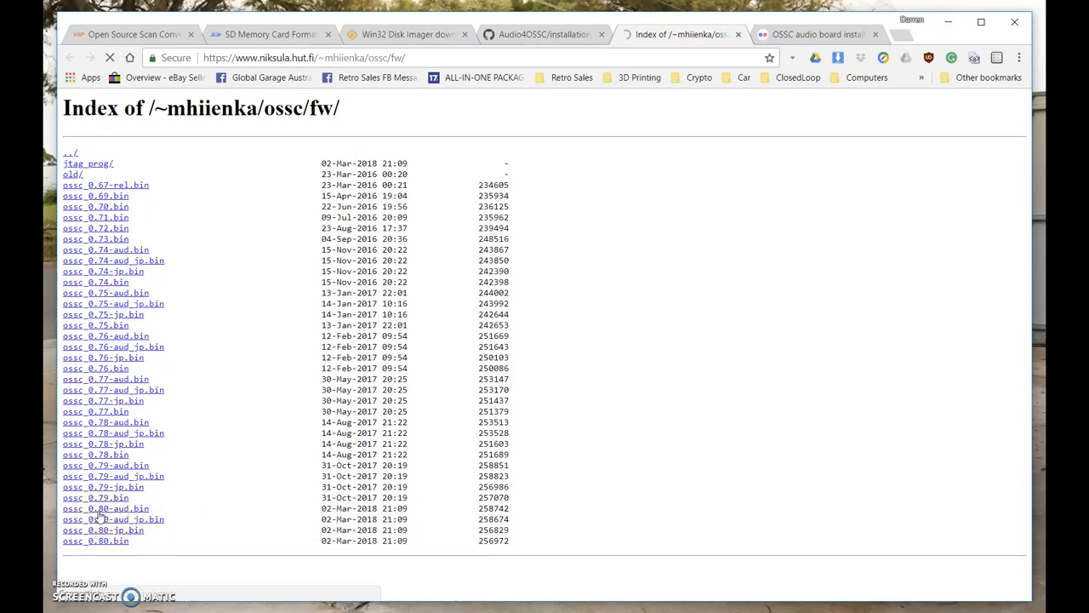
Step: Keep Hash as None, write ossc_0.80-aud.bin to the card and leave the imager
left_click(434, 238)
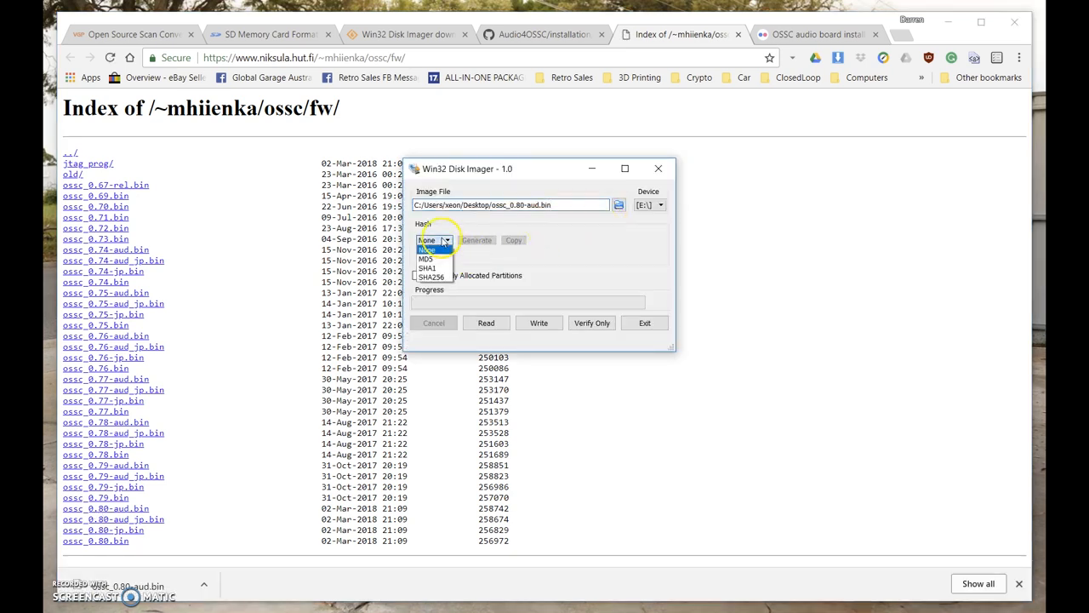
left_click(426, 240)
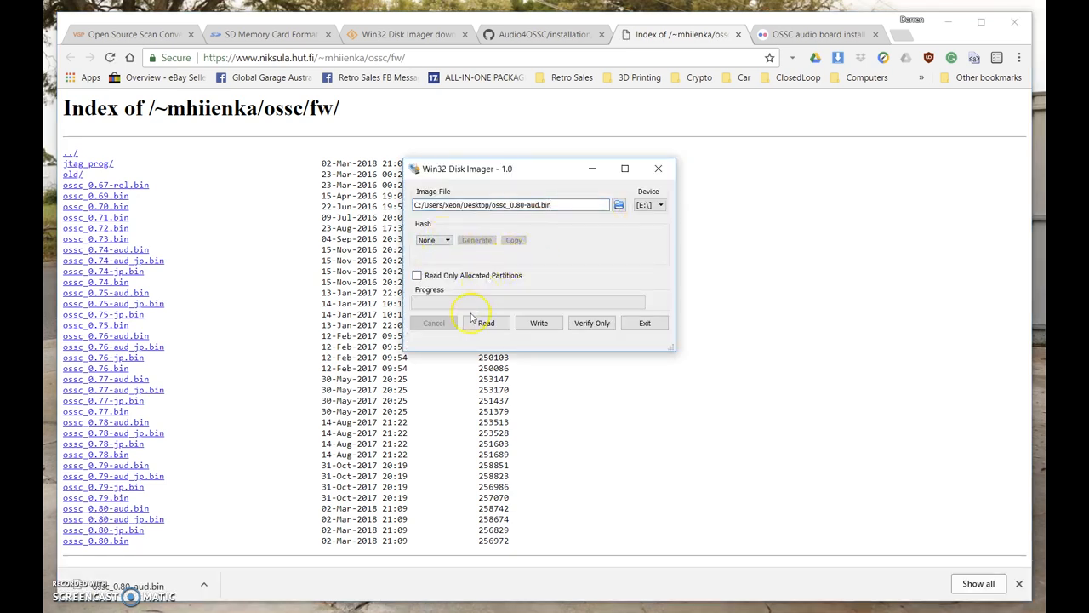
mouse_move(537, 323)
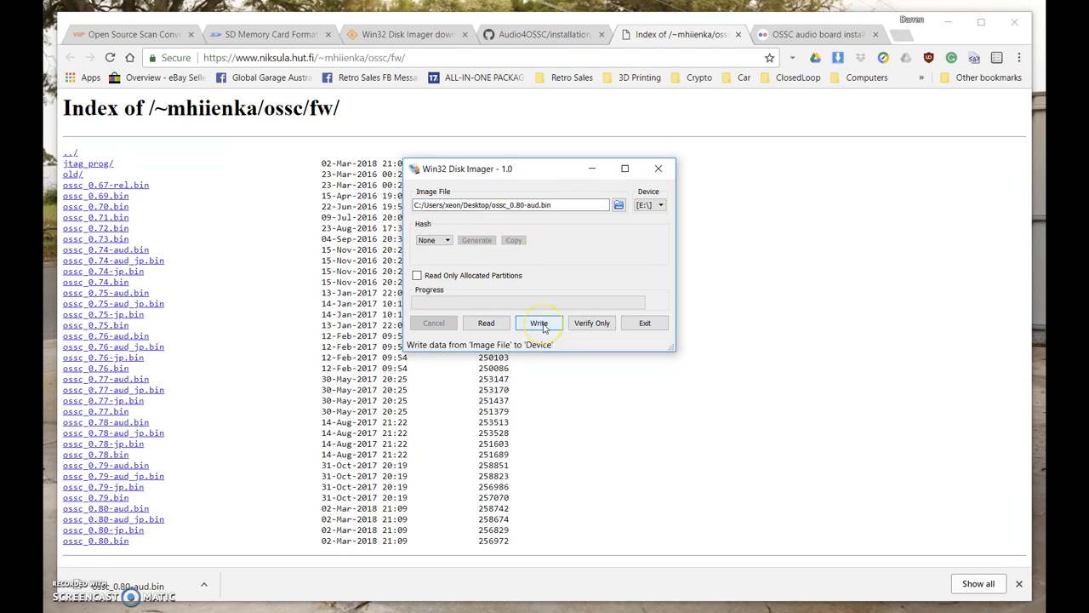
mouse_move(553, 292)
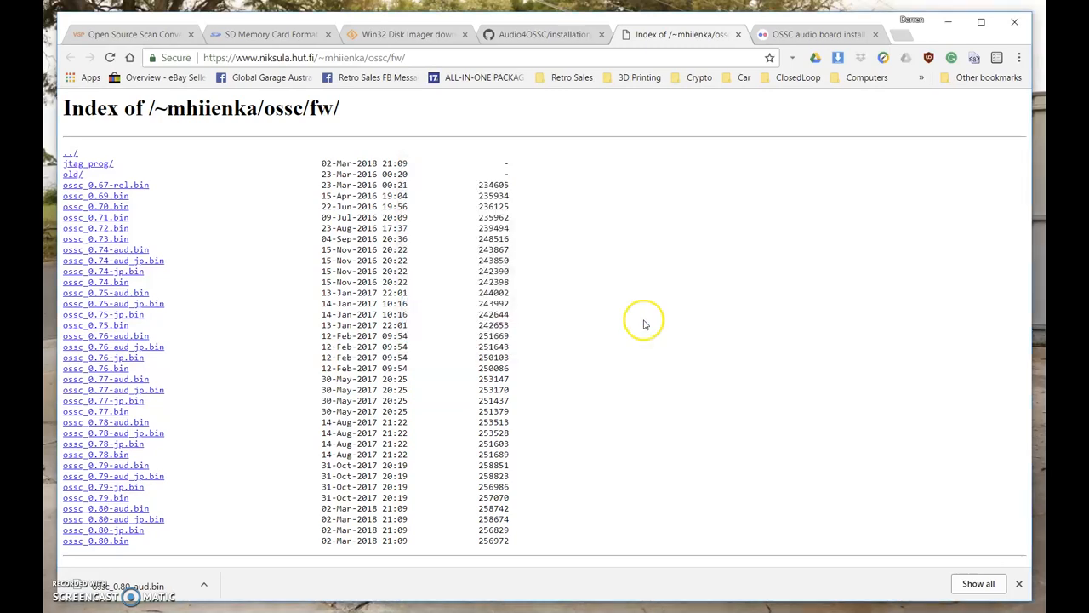
left_click(541, 34)
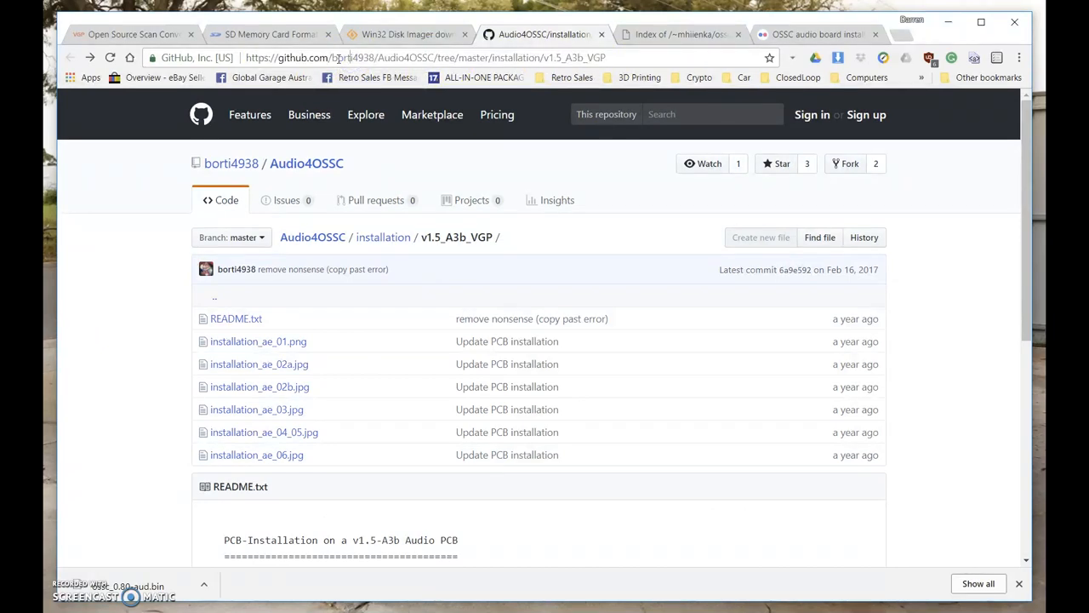
mouse_move(395, 308)
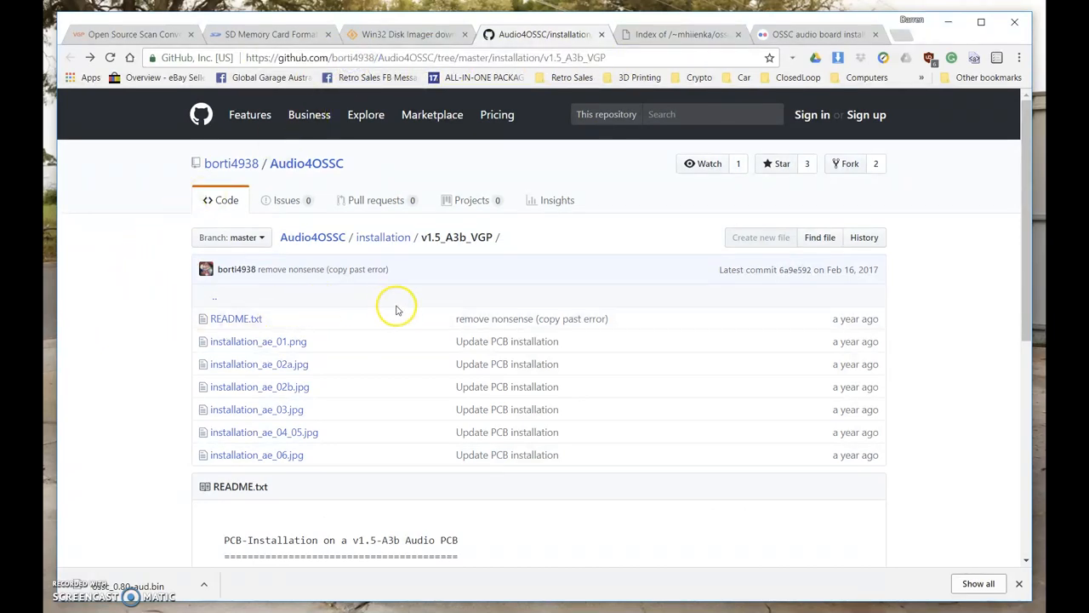
Step: Reach README.txt in the v1.5_A3b_VGP folder and highlight its title line
scroll("down", 3)
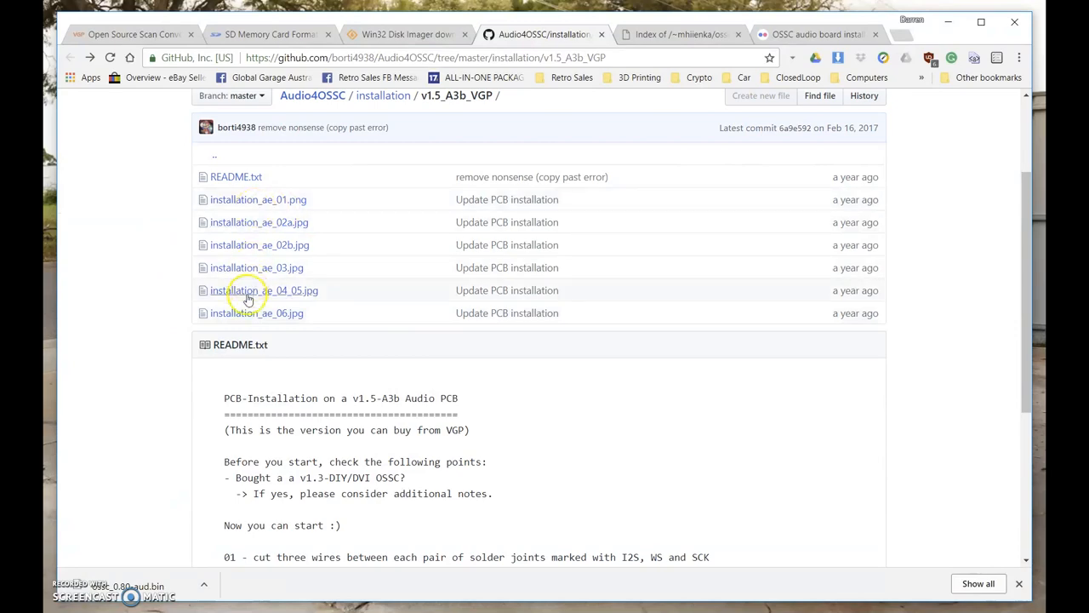
scroll("down", 3)
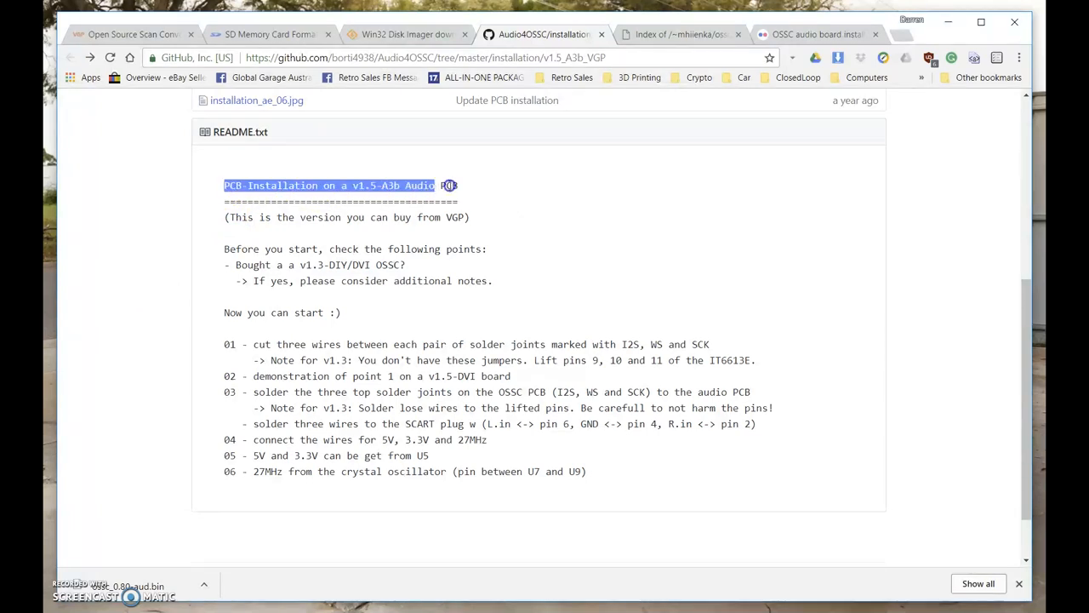
double_click(252, 266)
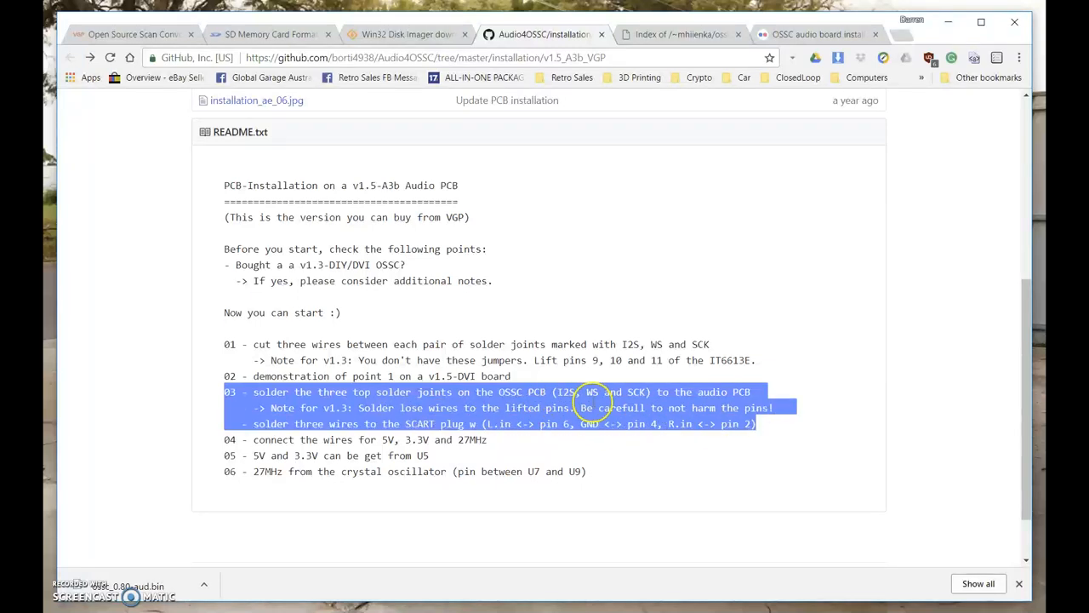
mouse_move(596, 406)
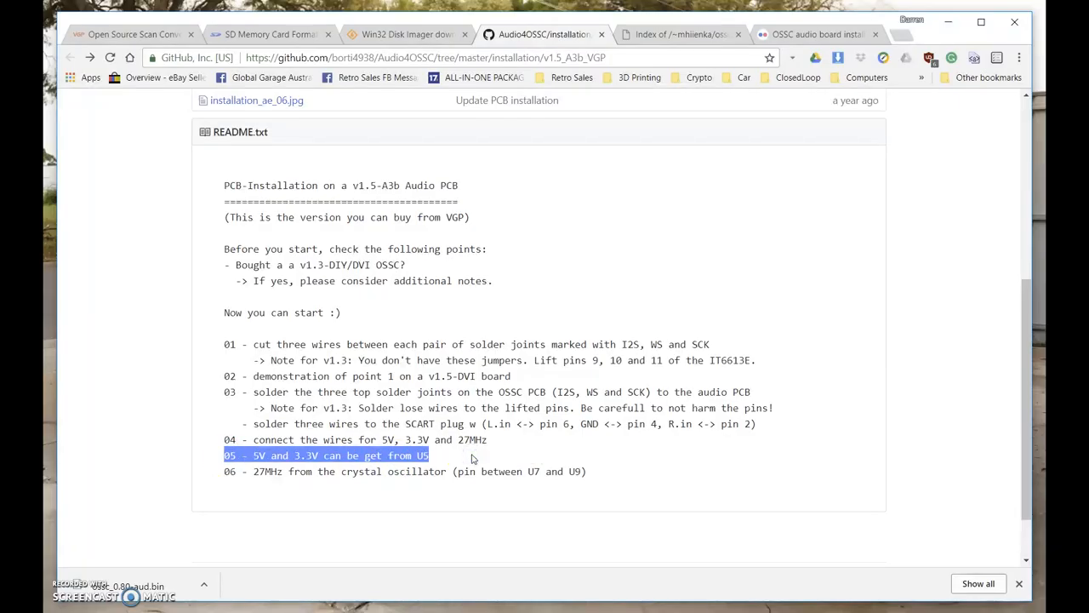
Step: Highlight and read installation steps 05 and 06 about the 27MHz crystal
left_click(226, 471)
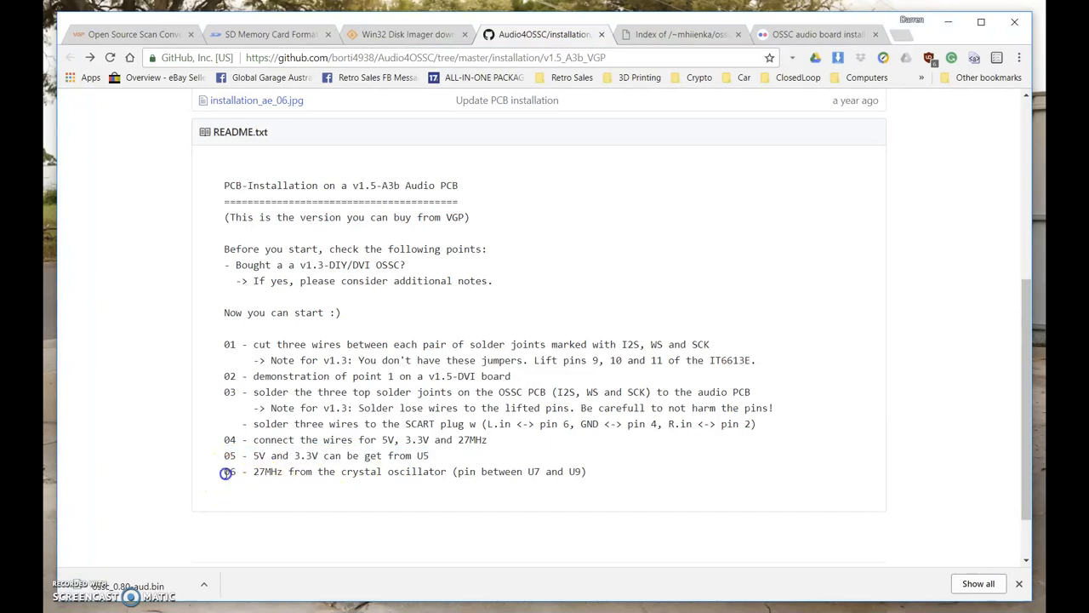
triple_click(408, 472)
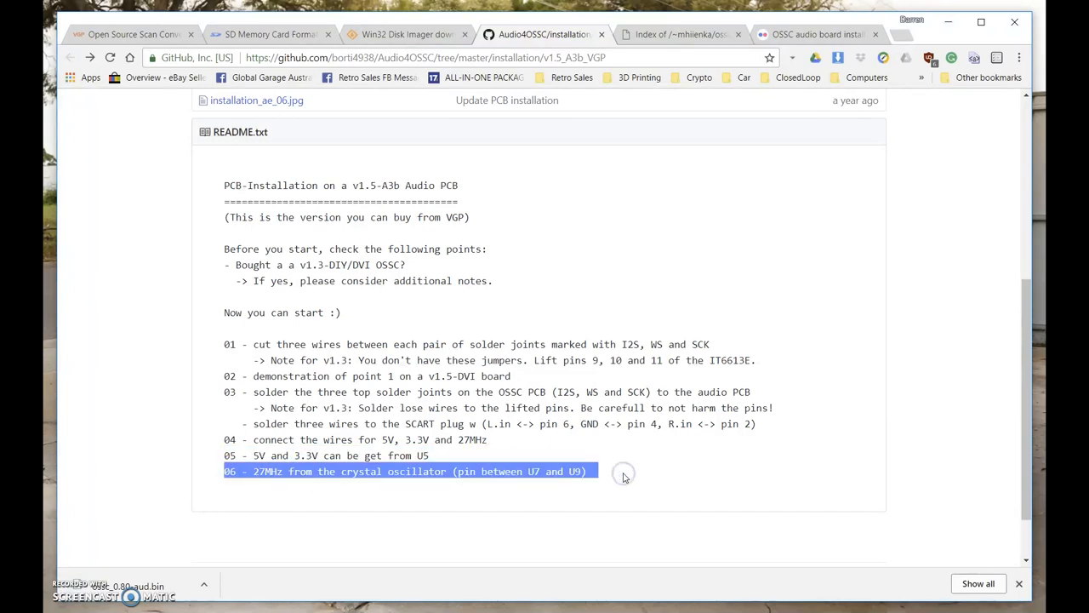
left_click(623, 472)
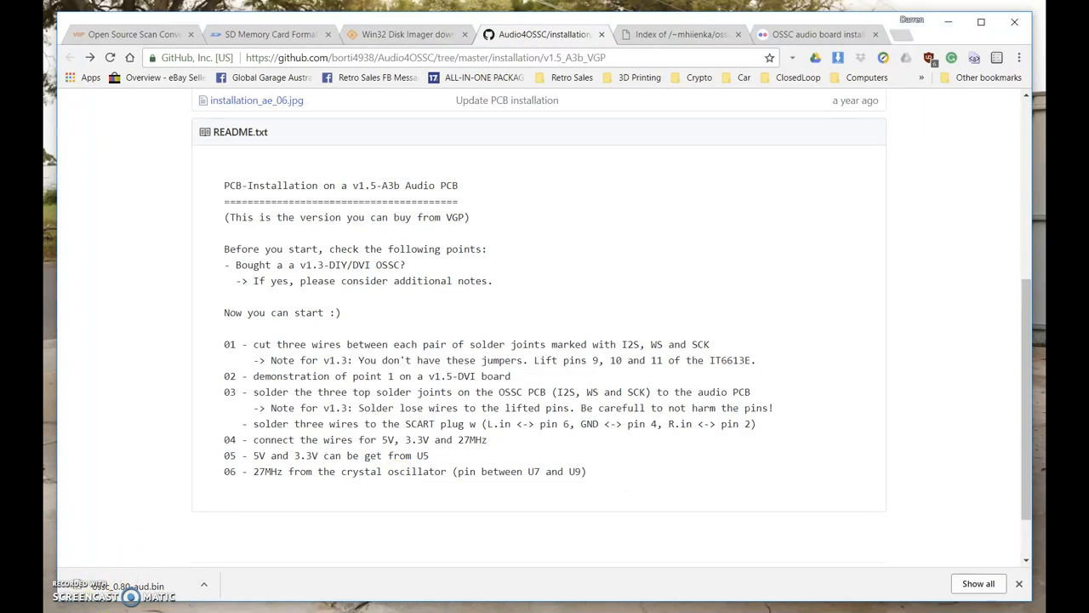
Step: Bring up the OSSC audio board installation Flickr album and scroll to its photo grid
left_click(817, 34)
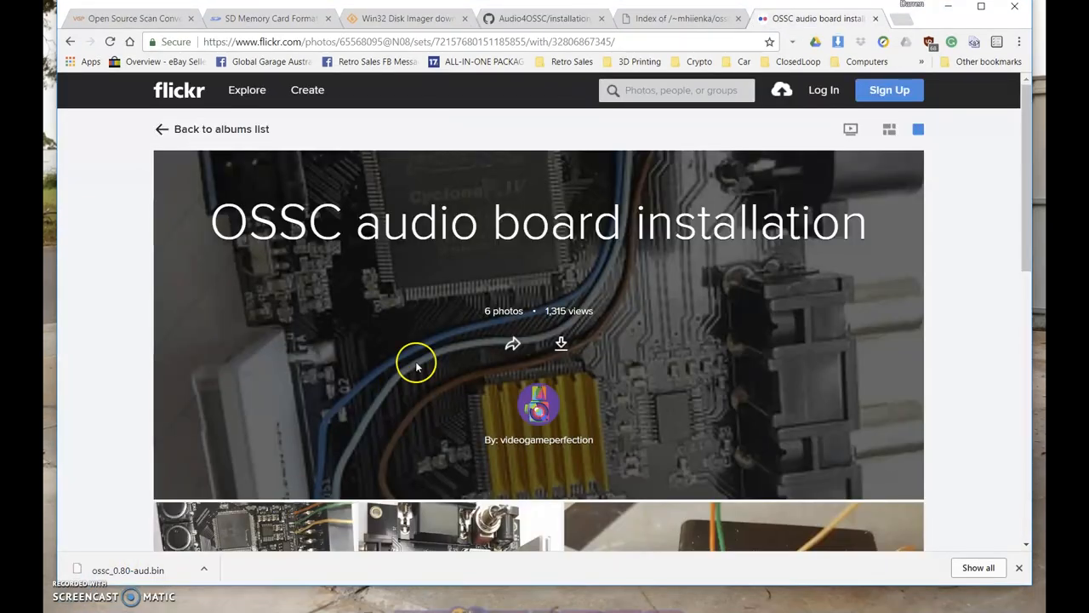
mouse_move(179, 259)
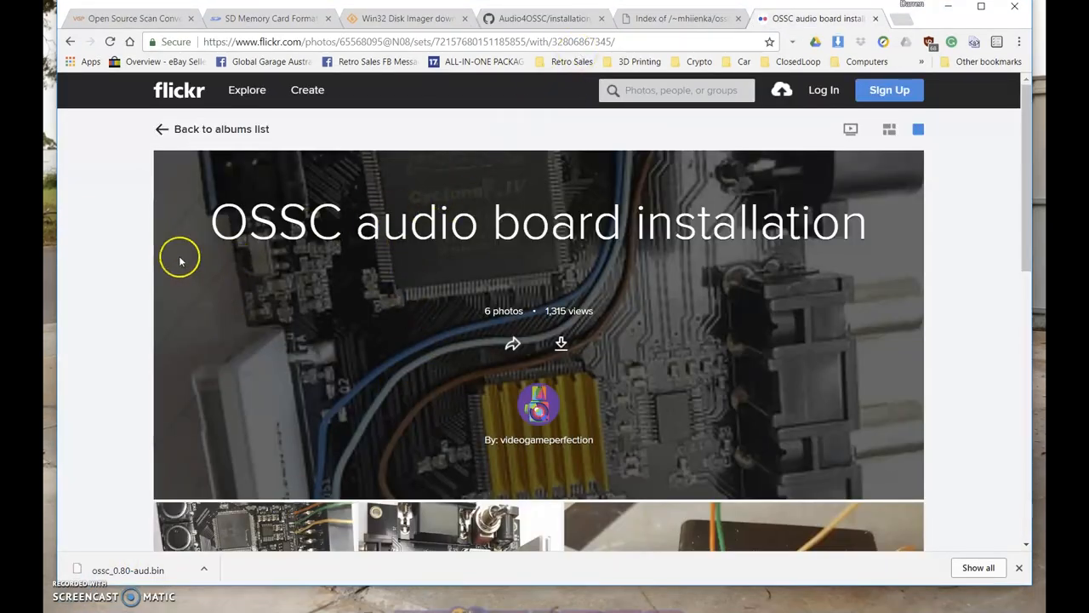
left_click(383, 41)
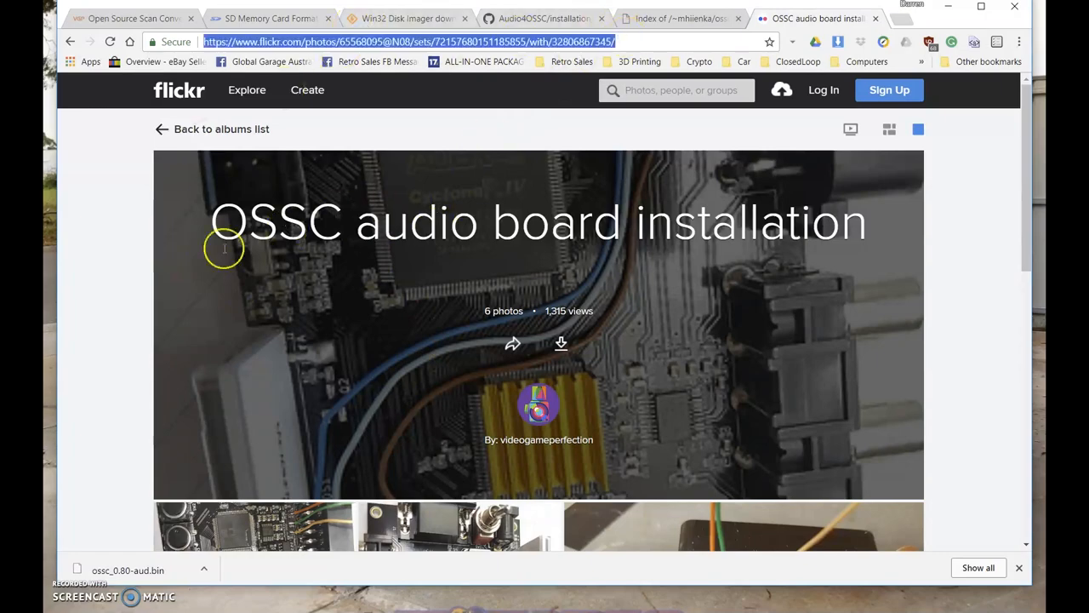
scroll("down", 3)
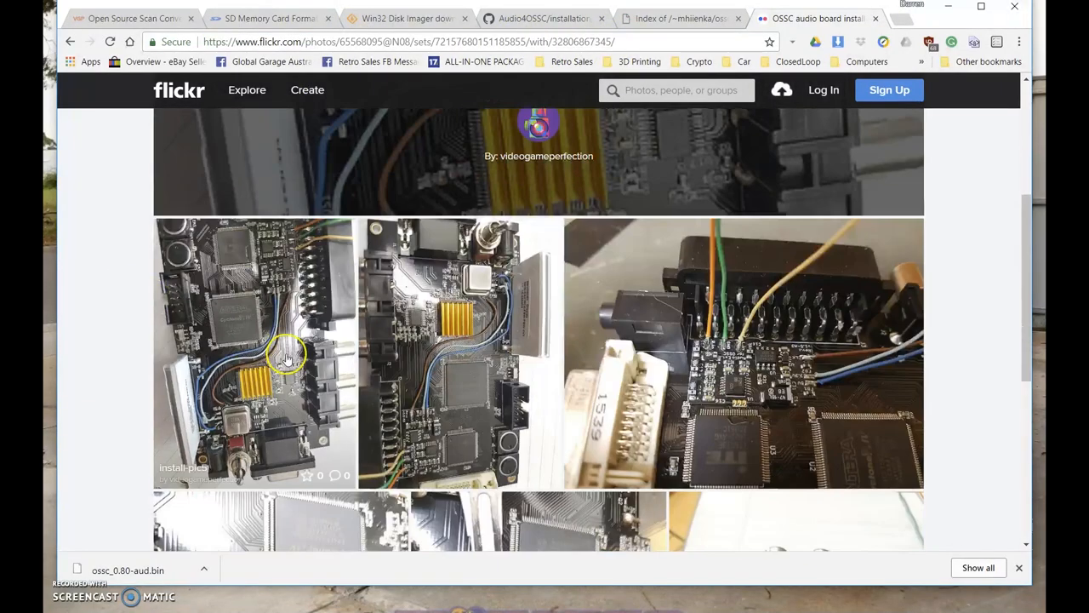
scroll("down", 3)
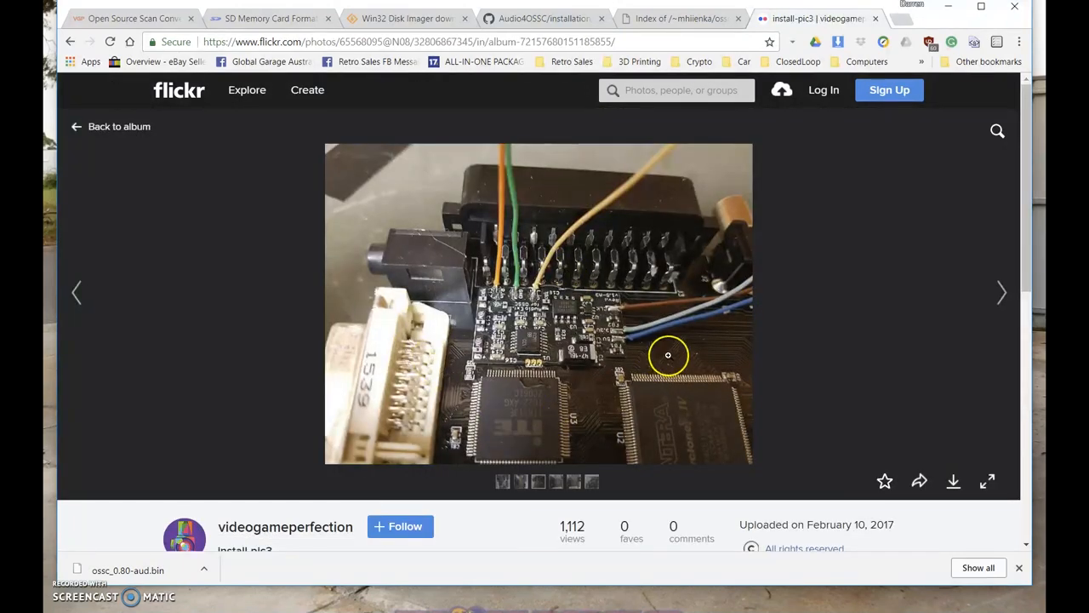
mouse_move(885, 293)
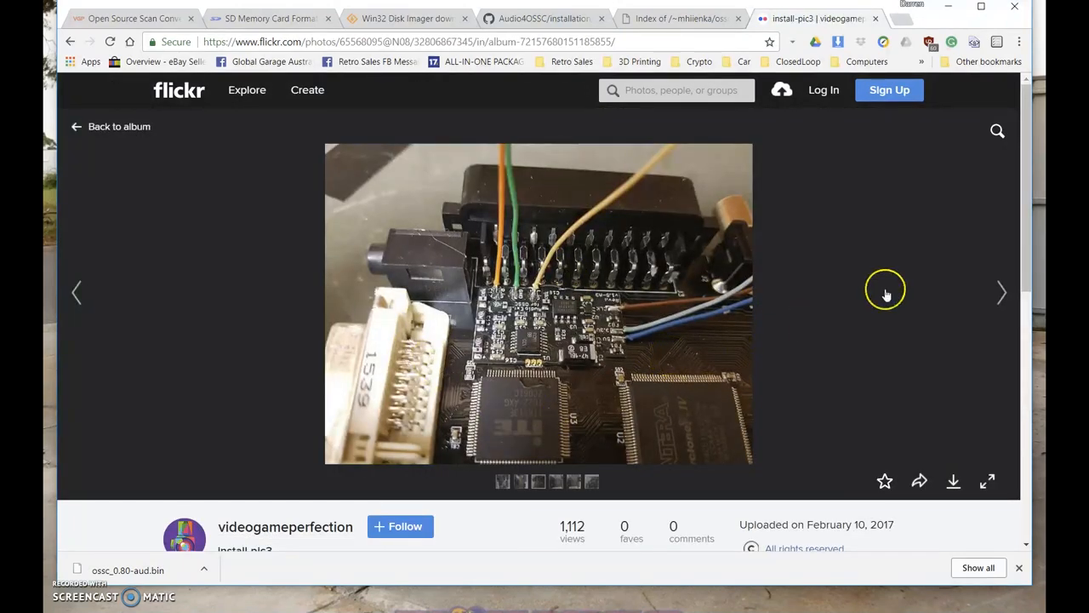